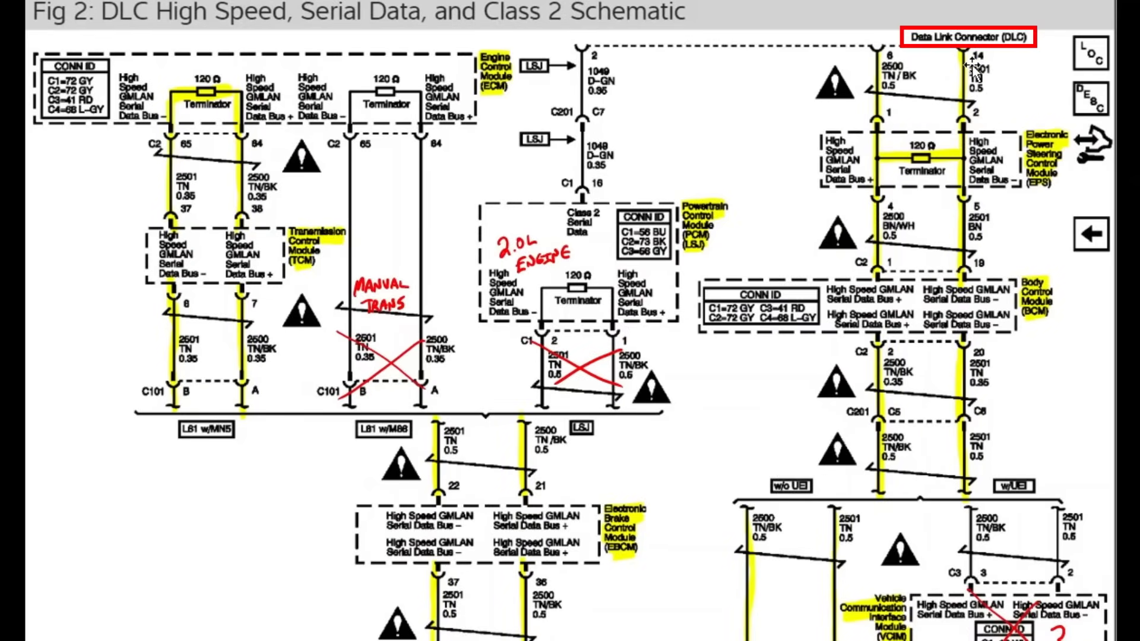
mouse_move(974, 76)
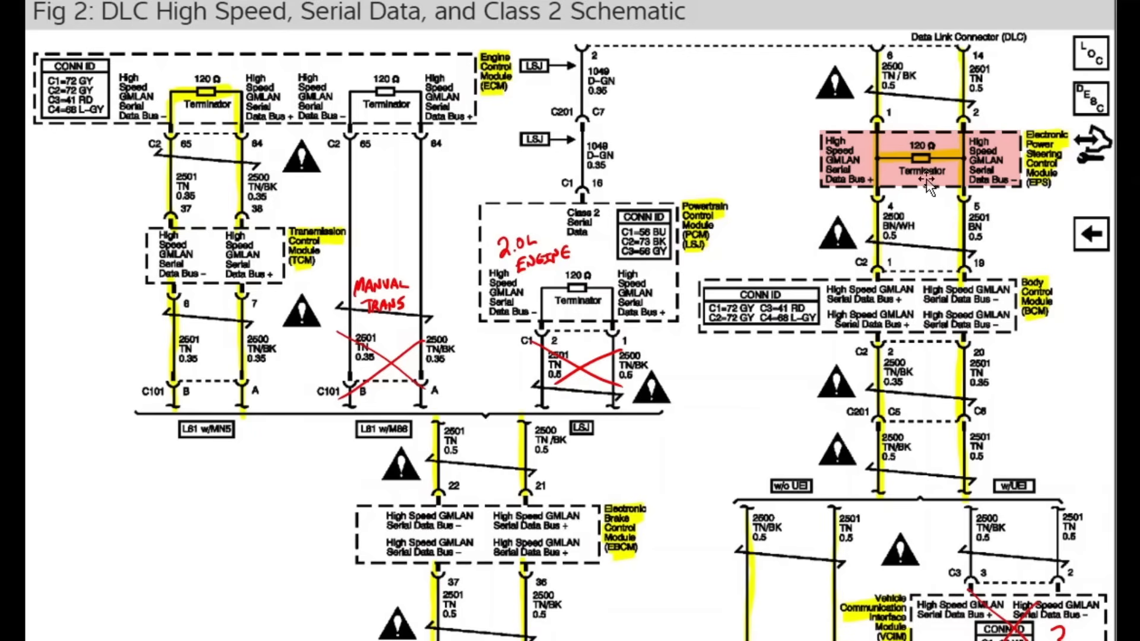
mouse_move(934, 182)
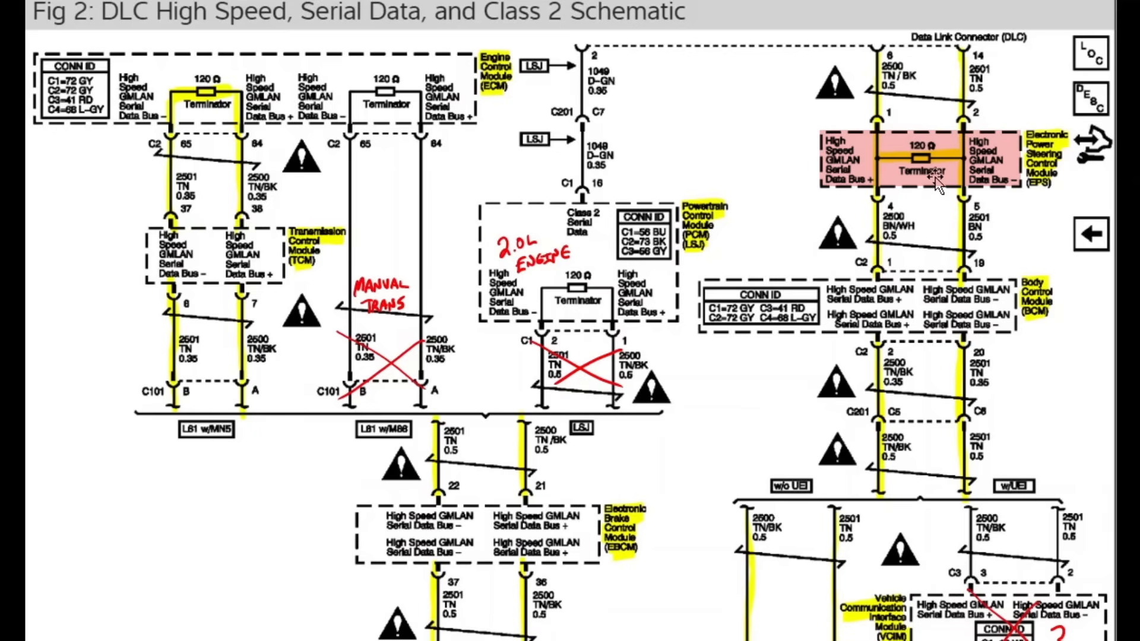
mouse_move(891, 233)
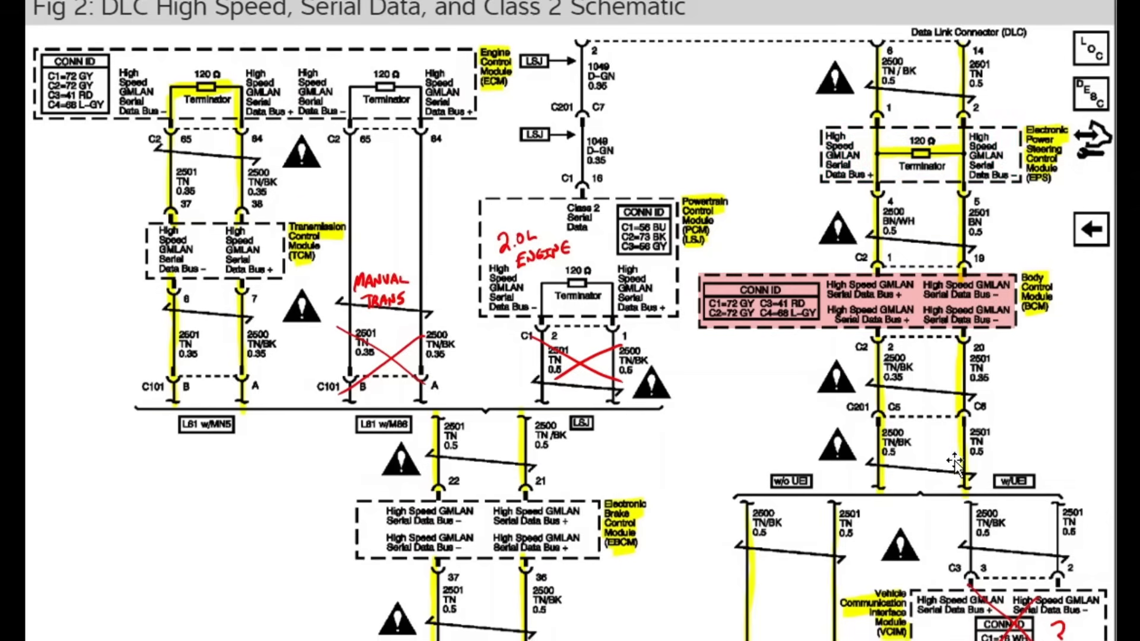
scroll("down", 3)
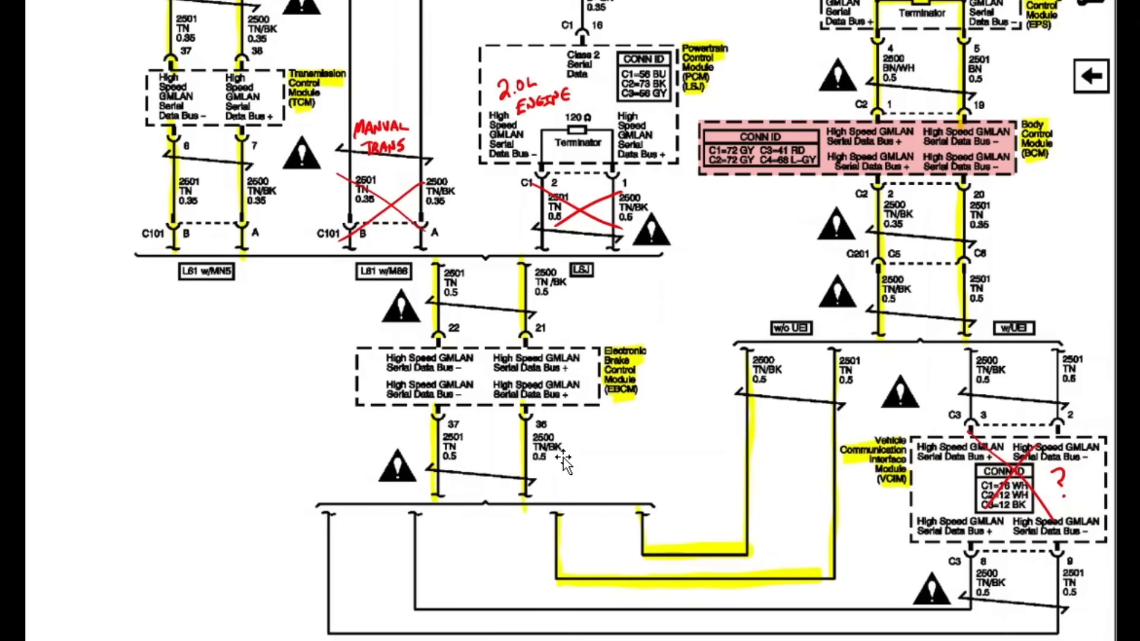
scroll("up", 3)
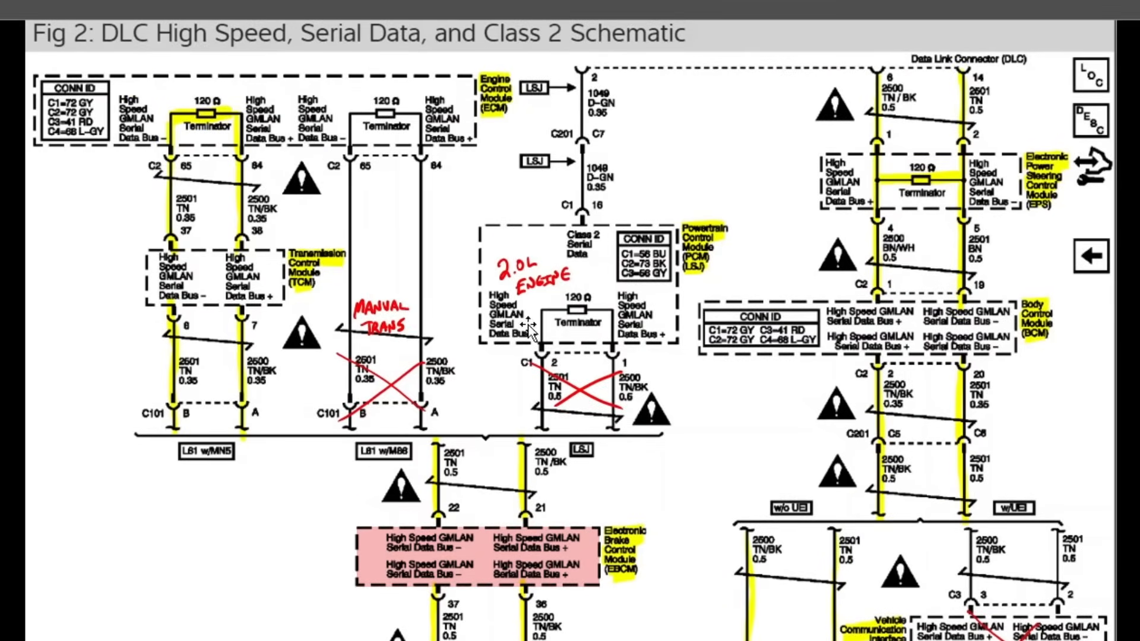
mouse_move(542, 314)
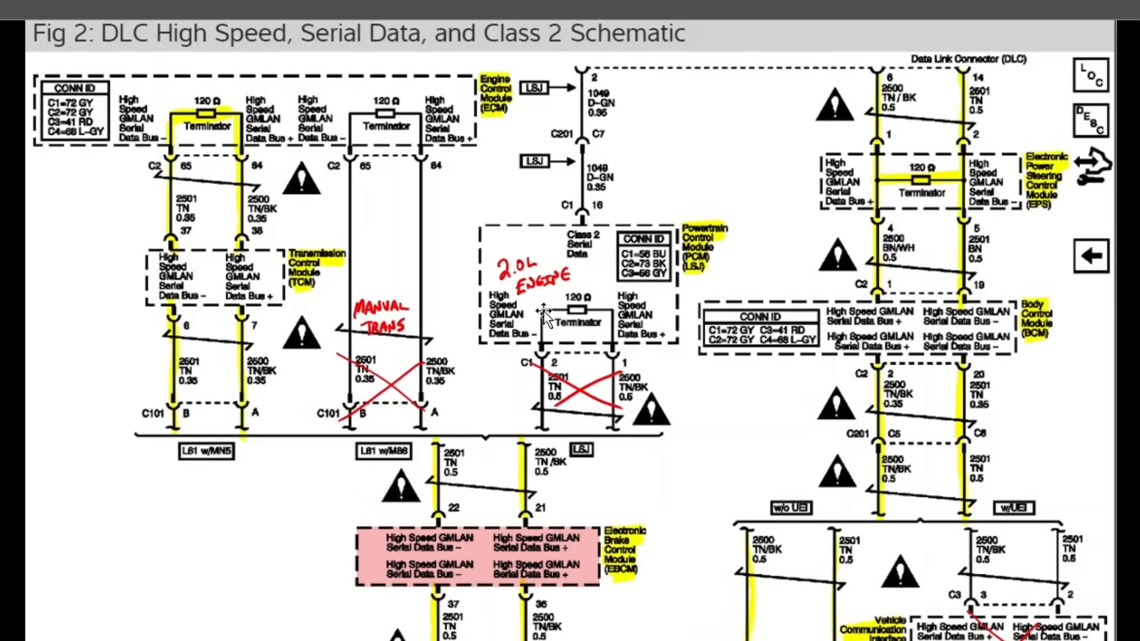
mouse_move(523, 325)
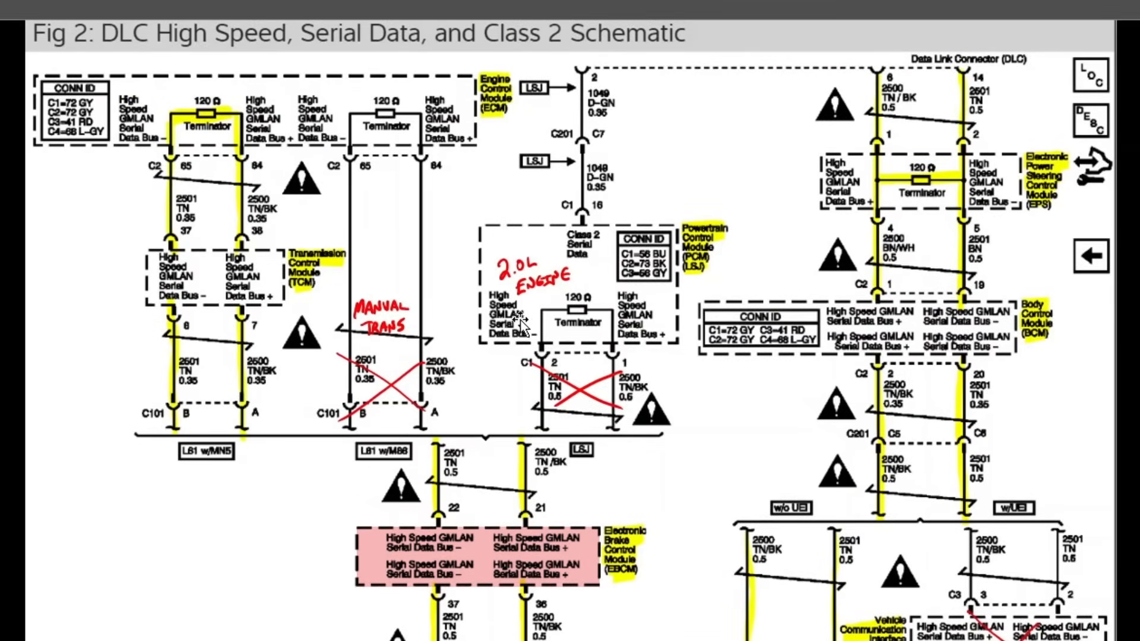
mouse_move(425, 323)
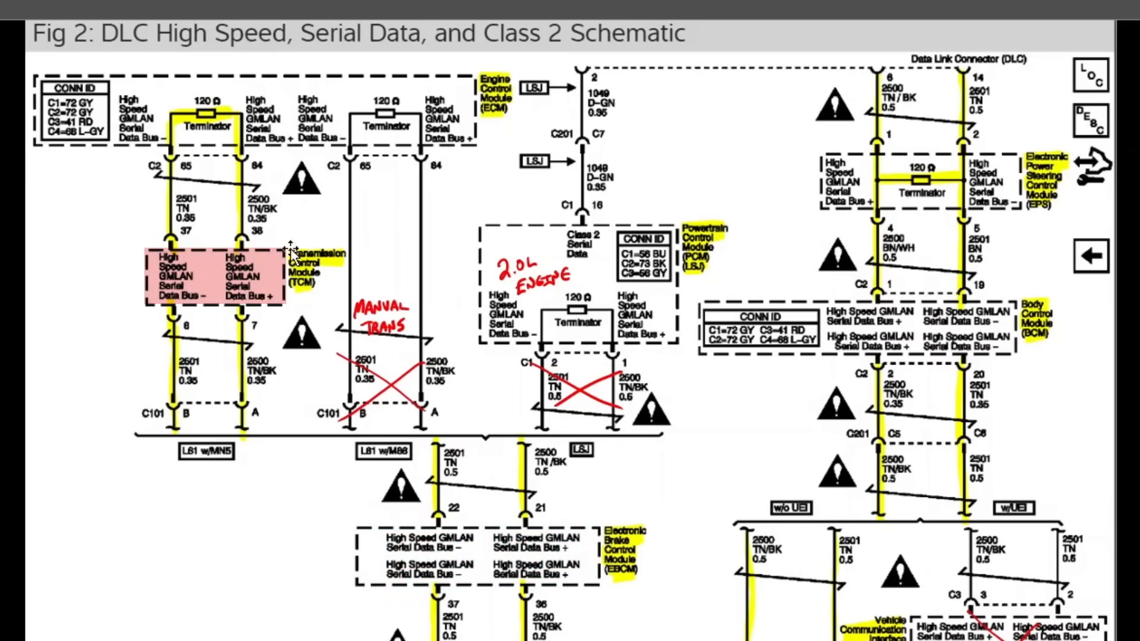
mouse_move(363, 240)
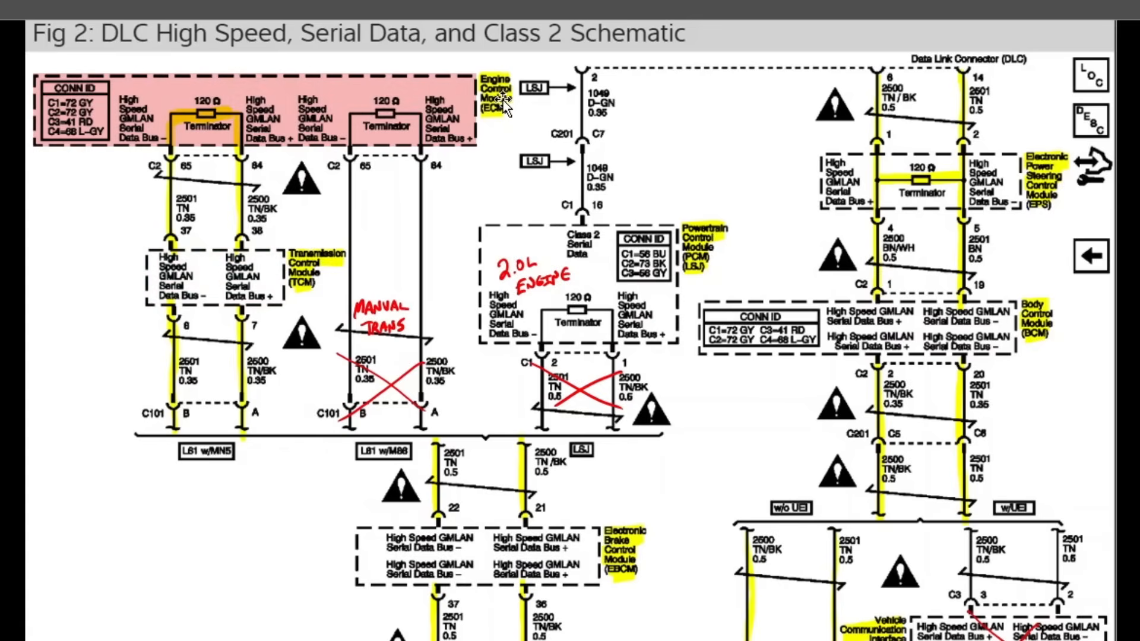
mouse_move(215, 134)
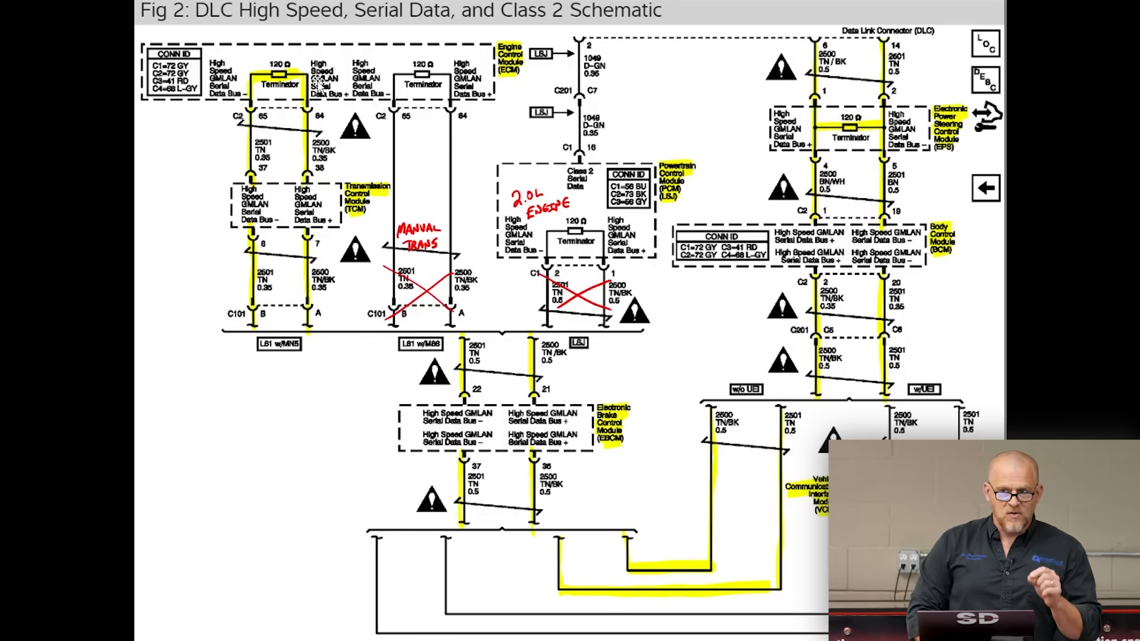
mouse_move(374, 222)
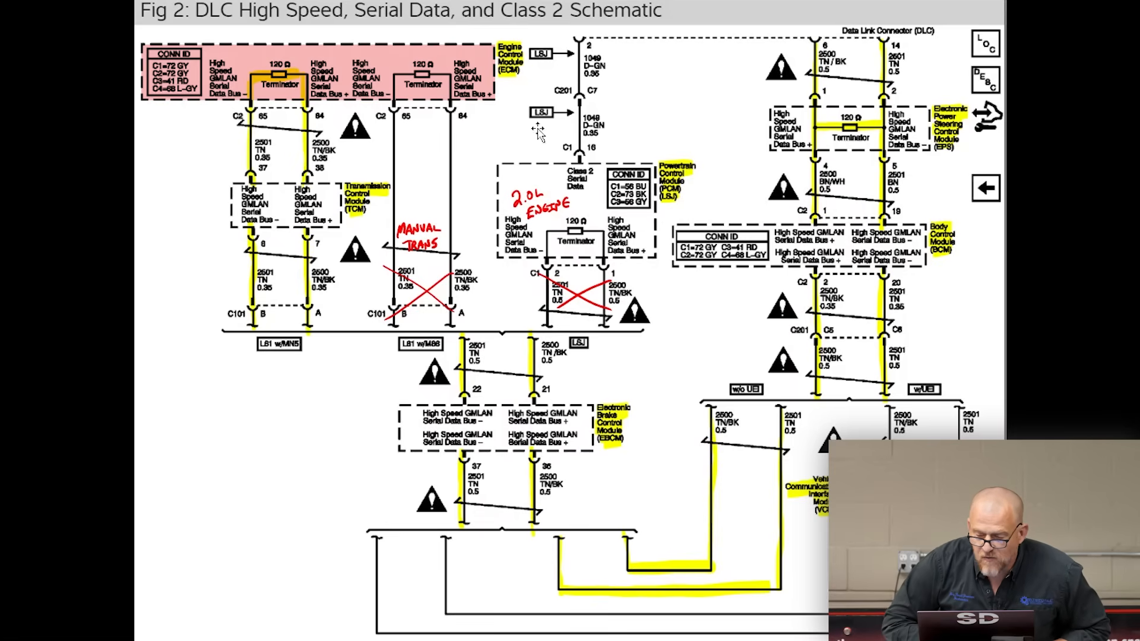
mouse_move(872, 43)
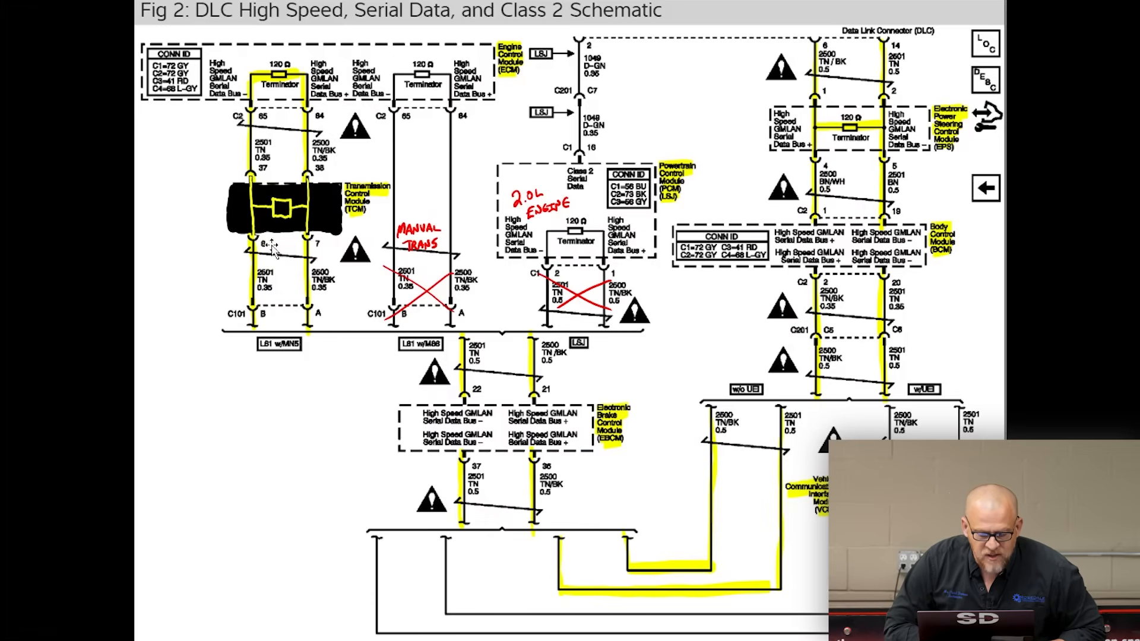
mouse_move(305, 222)
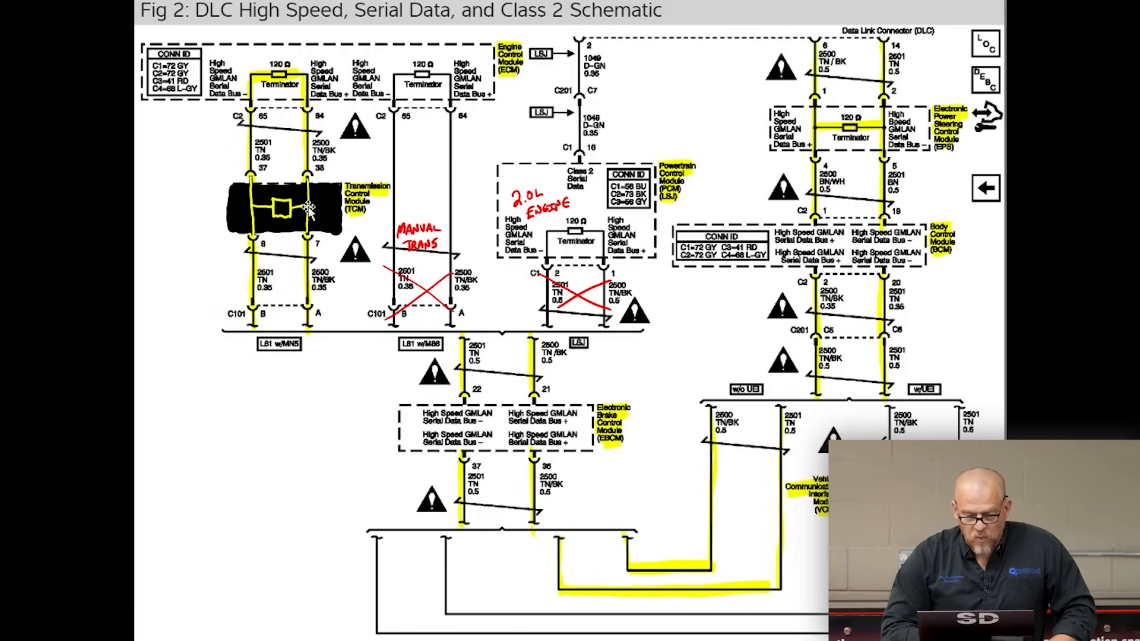
mouse_move(785, 175)
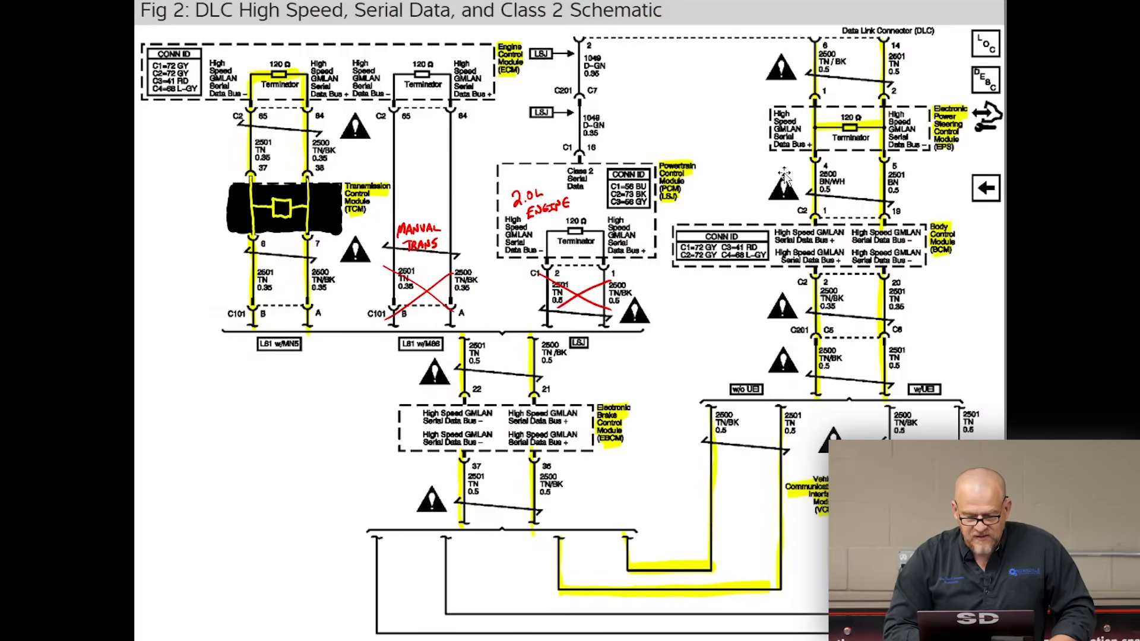
mouse_move(298, 192)
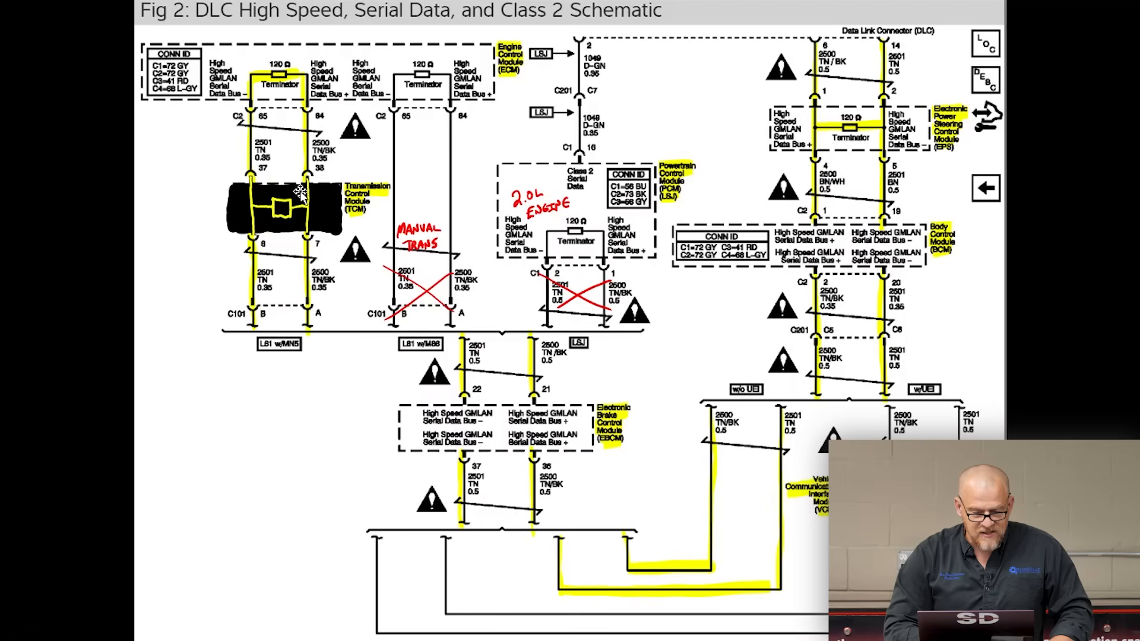
mouse_move(360, 46)
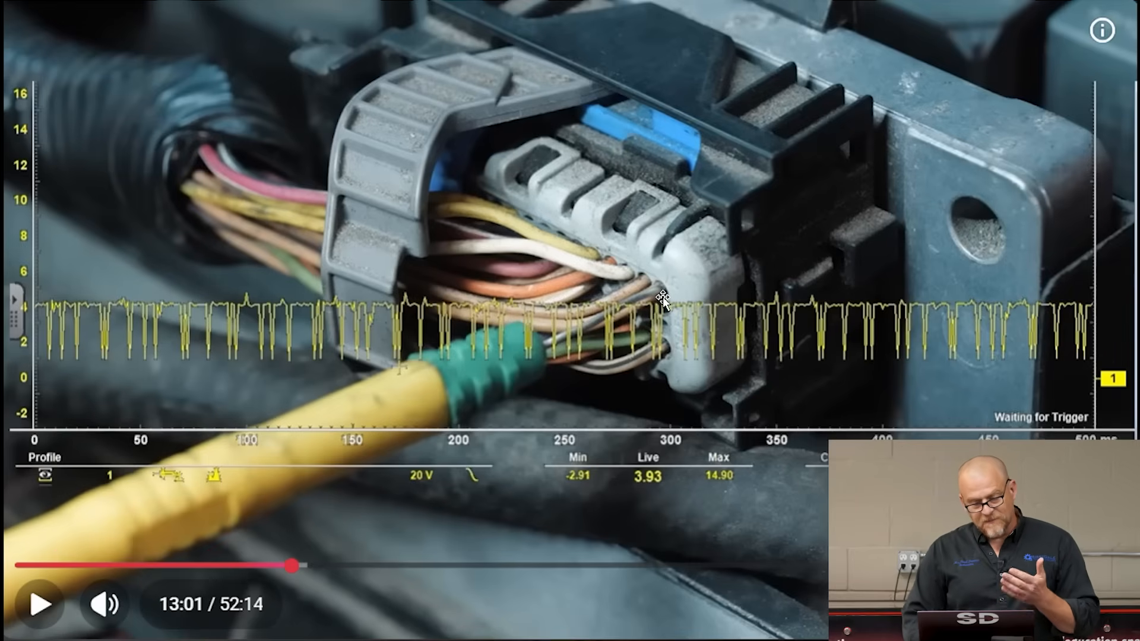
mouse_move(65, 205)
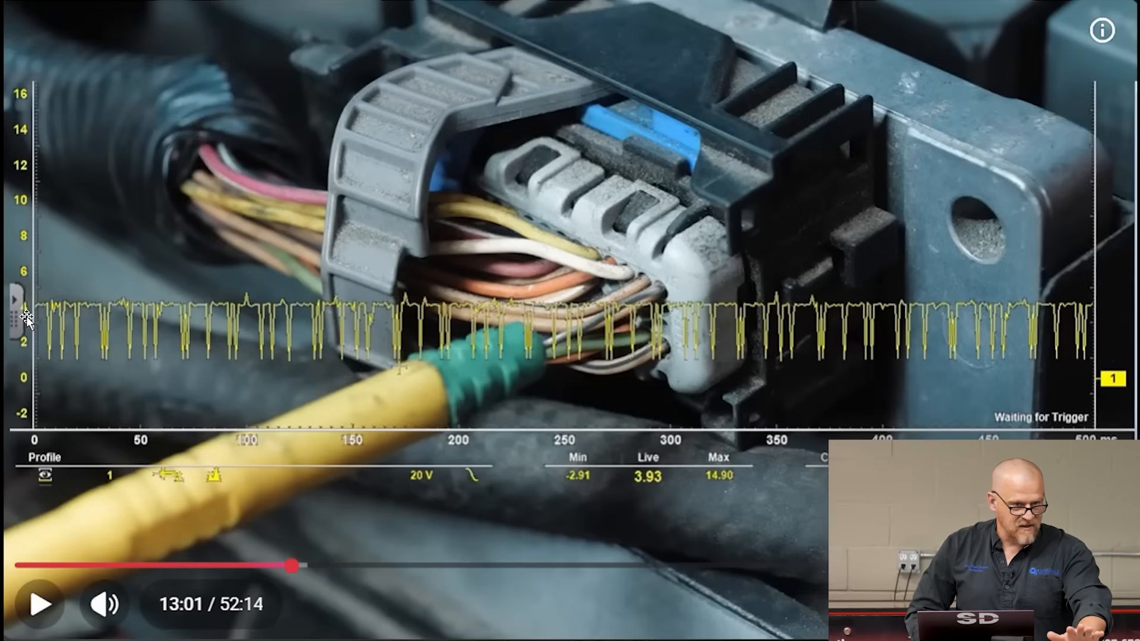
mouse_move(47, 370)
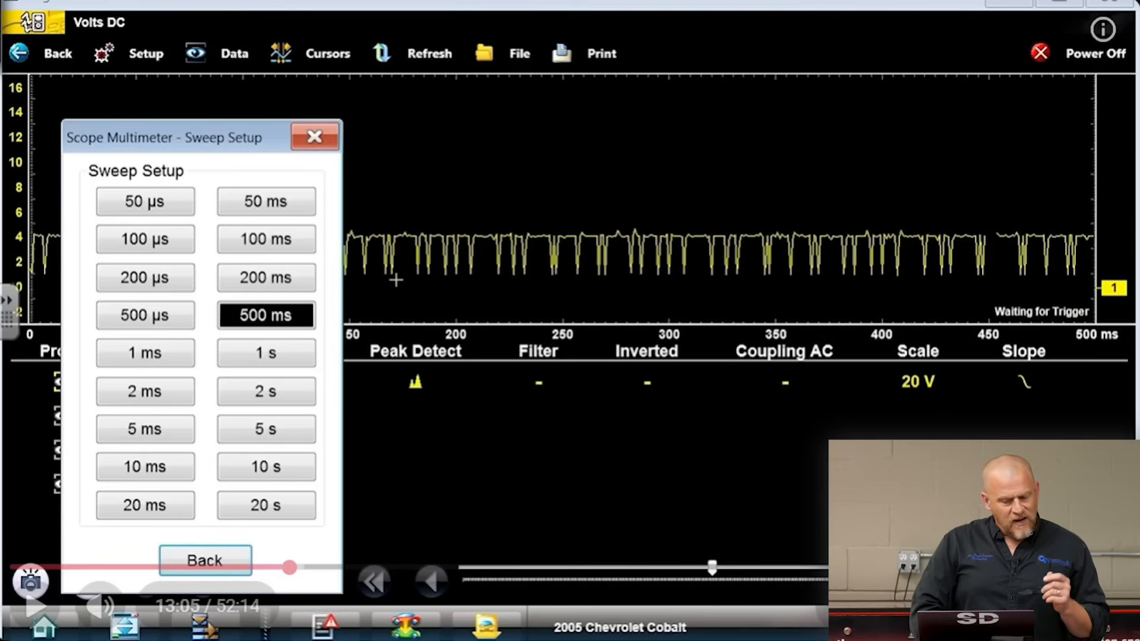
mouse_move(372, 458)
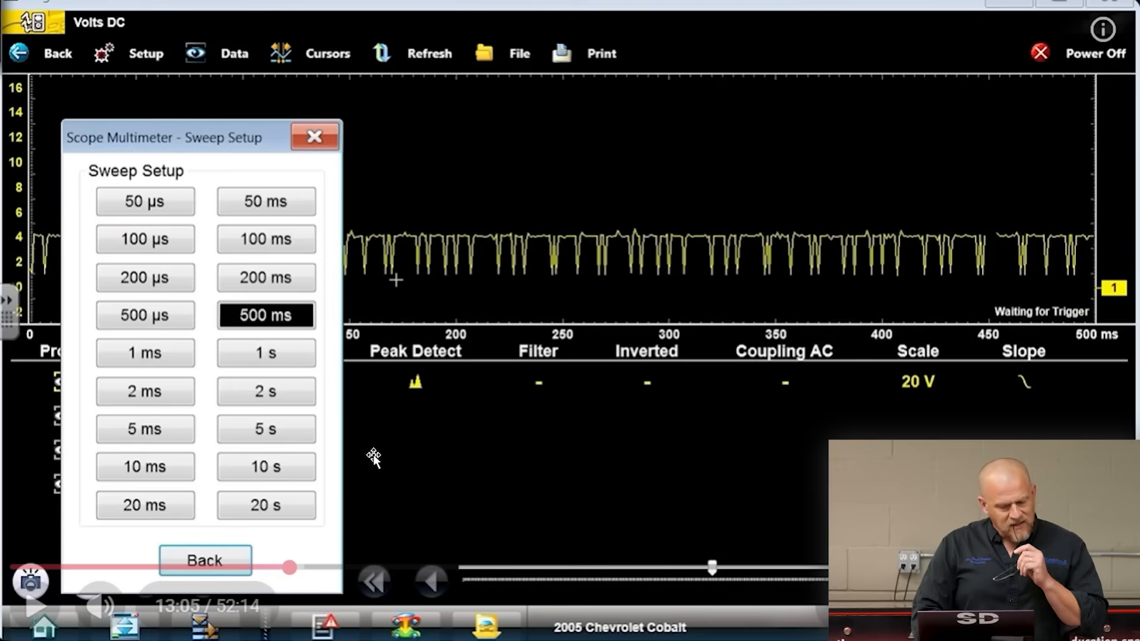
mouse_move(412, 400)
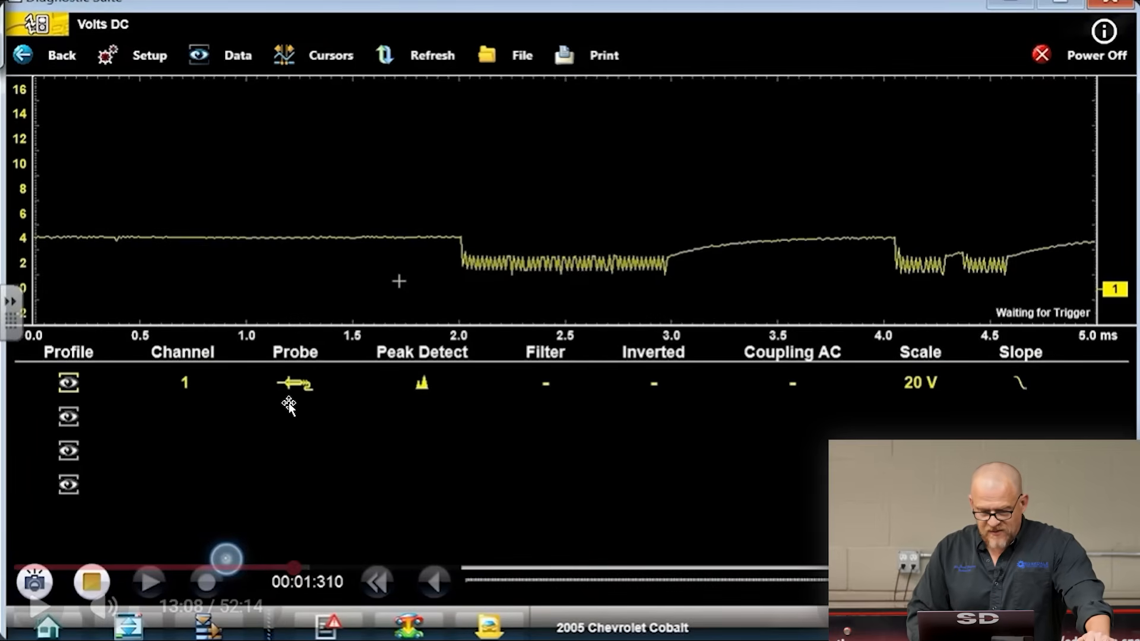
mouse_move(433, 424)
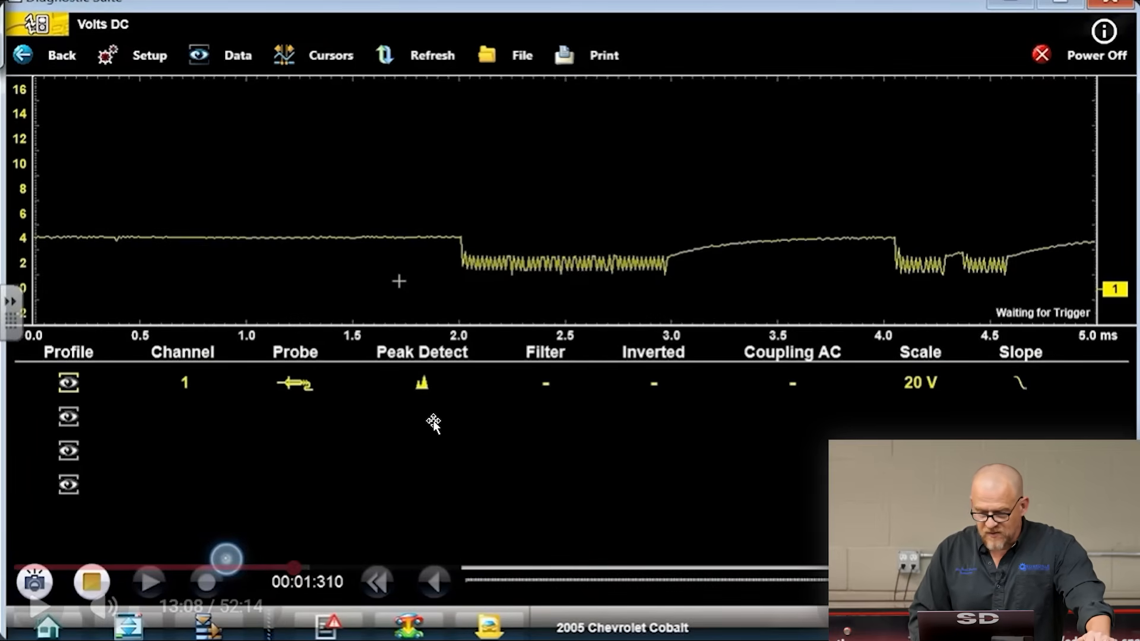